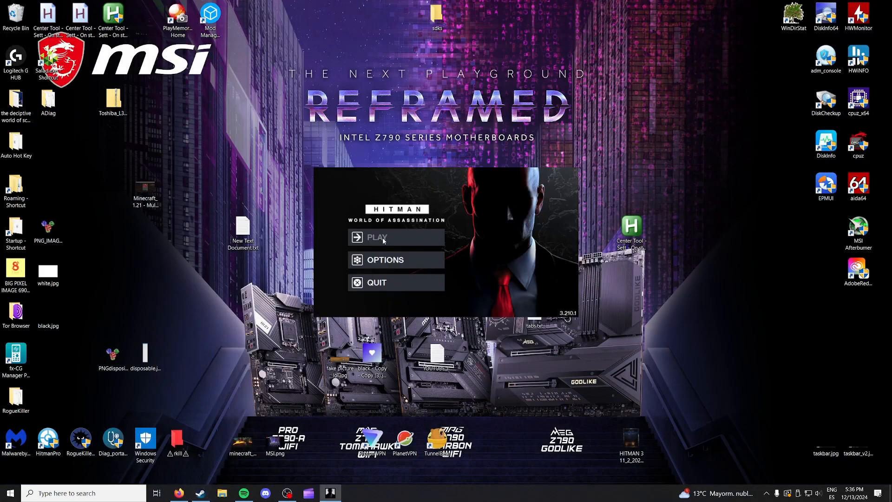
mouse_move(404, 238)
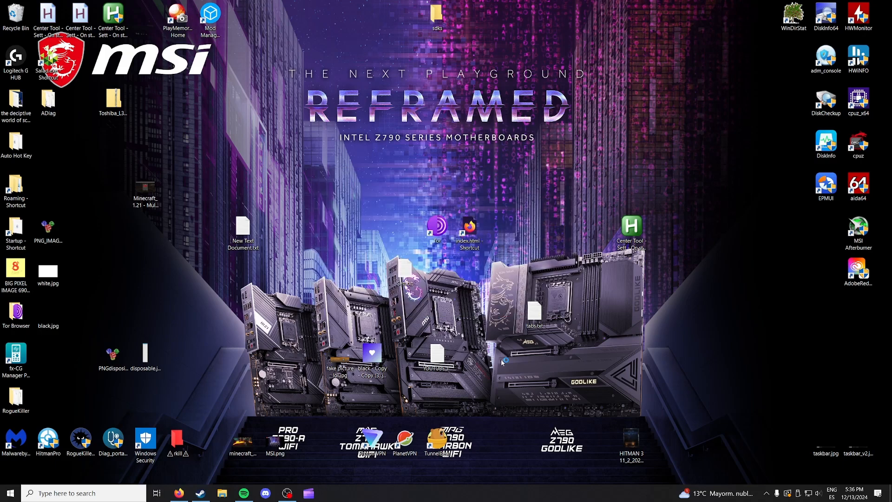
mouse_move(467, 339)
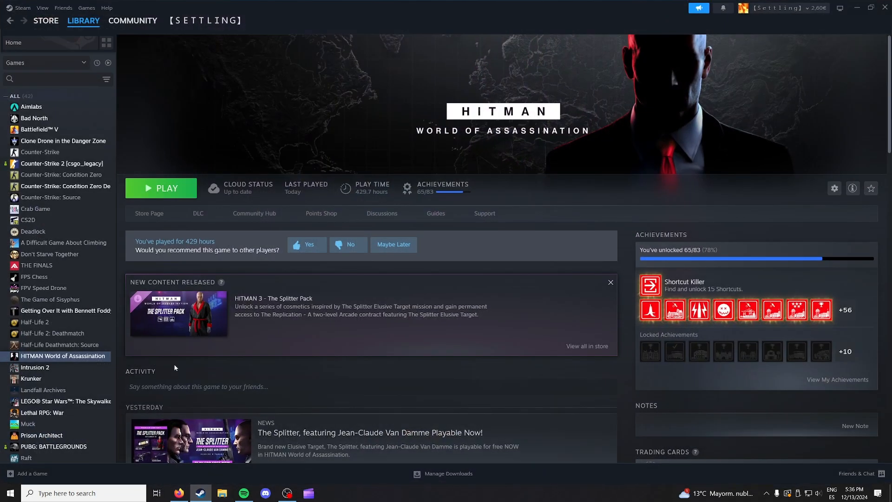
Step: Browse HITMAN World of Assassination's installed files from its Steam properties to reach the HITMAN 3 folder
right_click(63, 356)
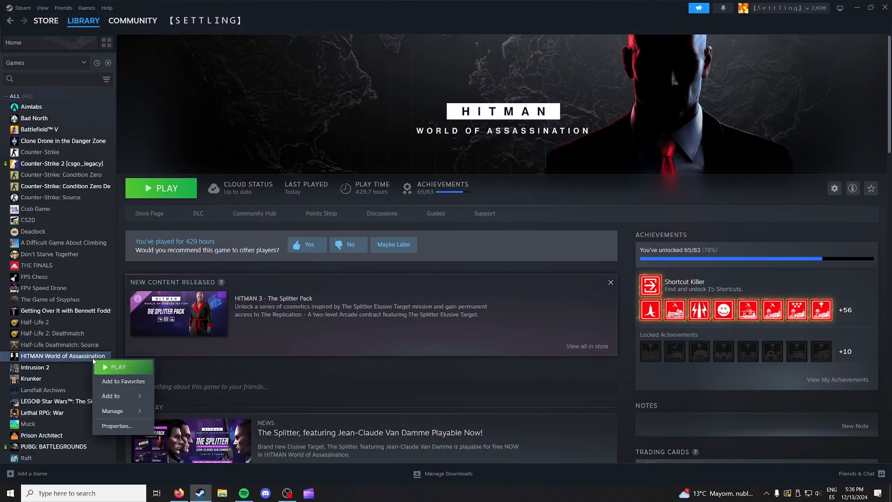
left_click(117, 426)
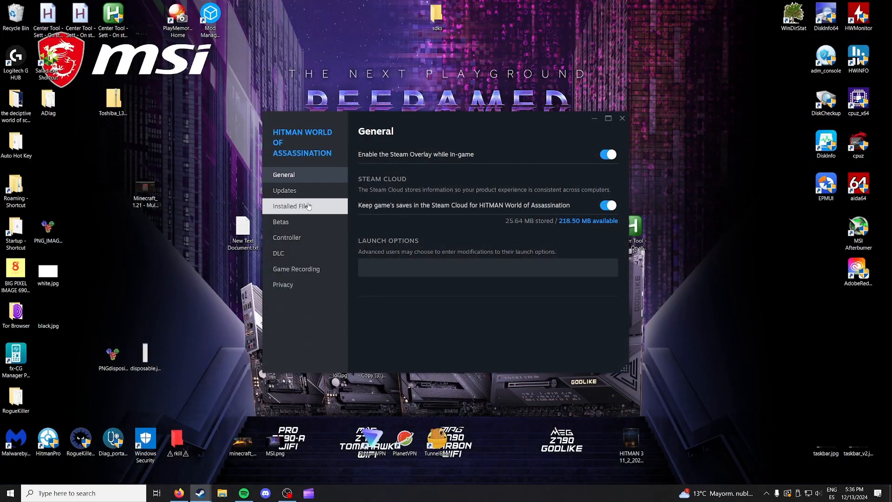
left_click(292, 206)
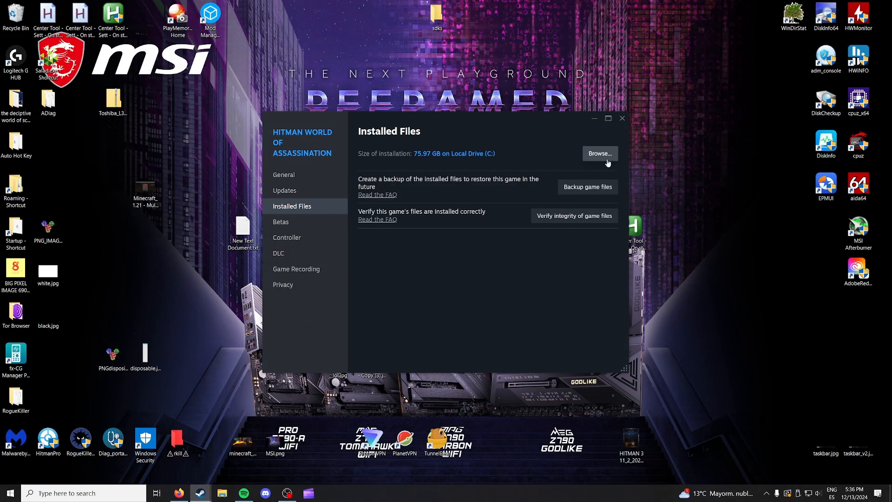
left_click(600, 153)
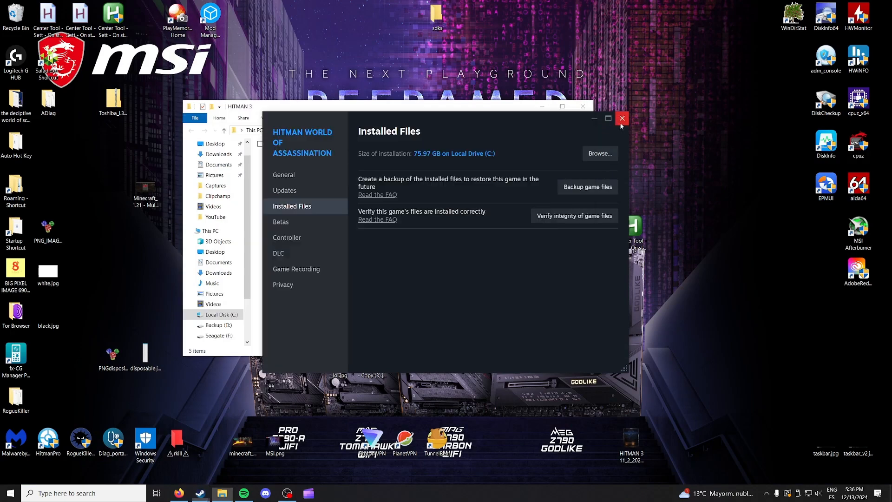
Step: Close HITMAN's properties and look through the HITMAN 3 Retail folder, checking ZHMModLoader.log along the way
left_click(622, 118)
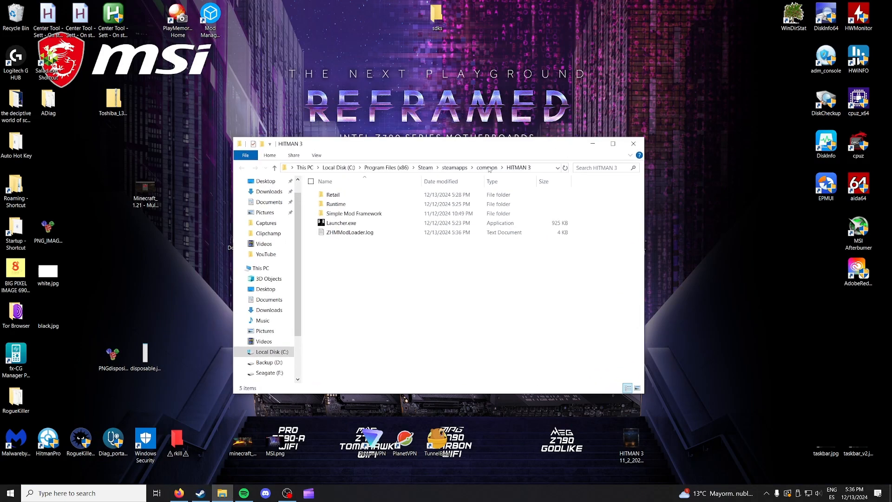
double_click(334, 194)
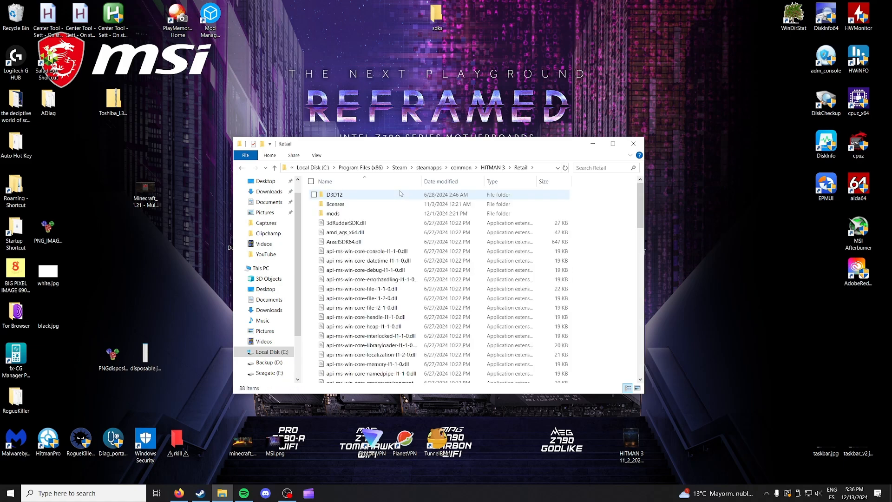
left_click(493, 167)
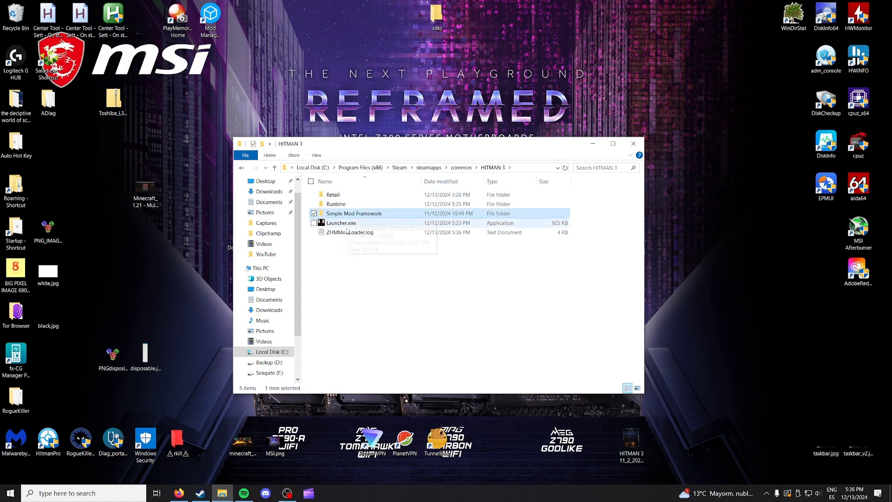
left_click(350, 233)
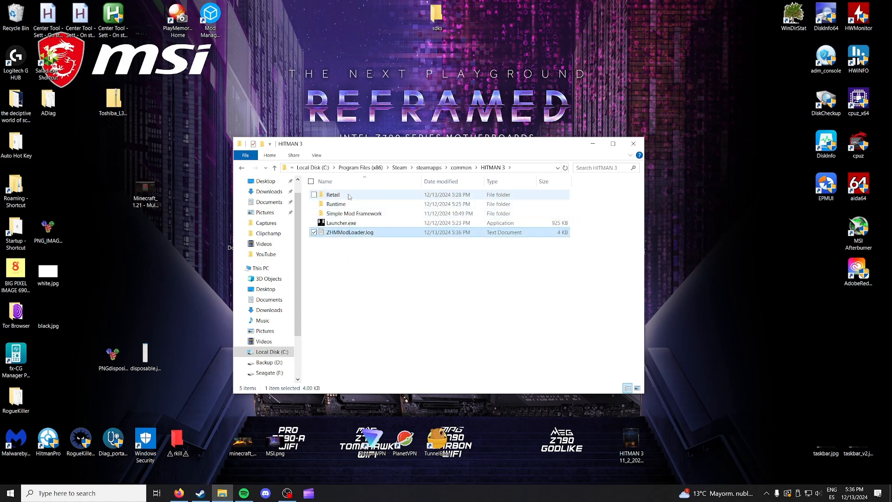
double_click(332, 195)
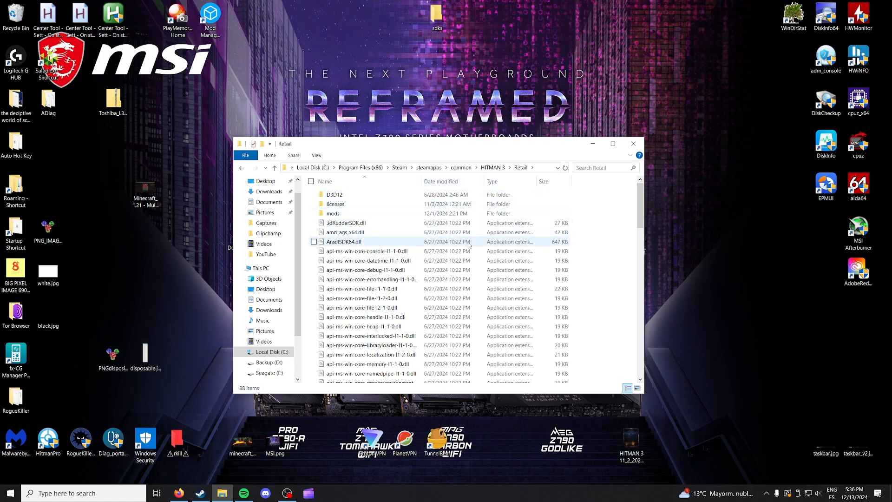
scroll("down", 3)
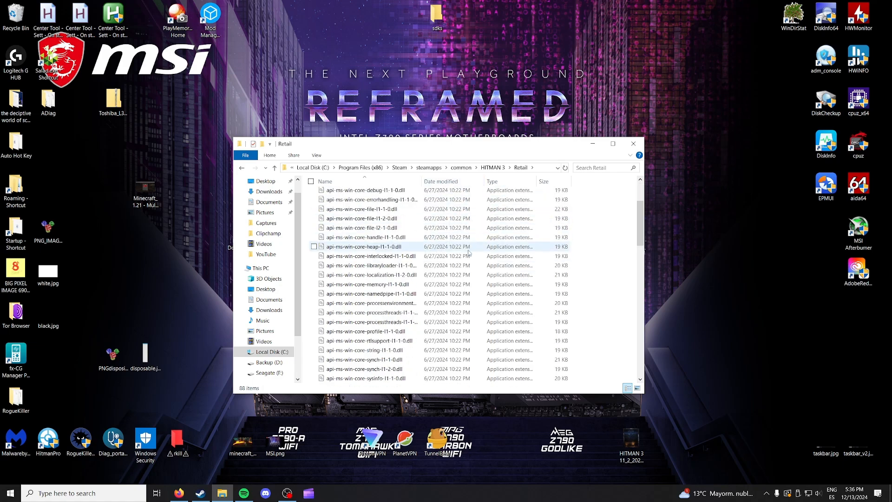
scroll("down", 3)
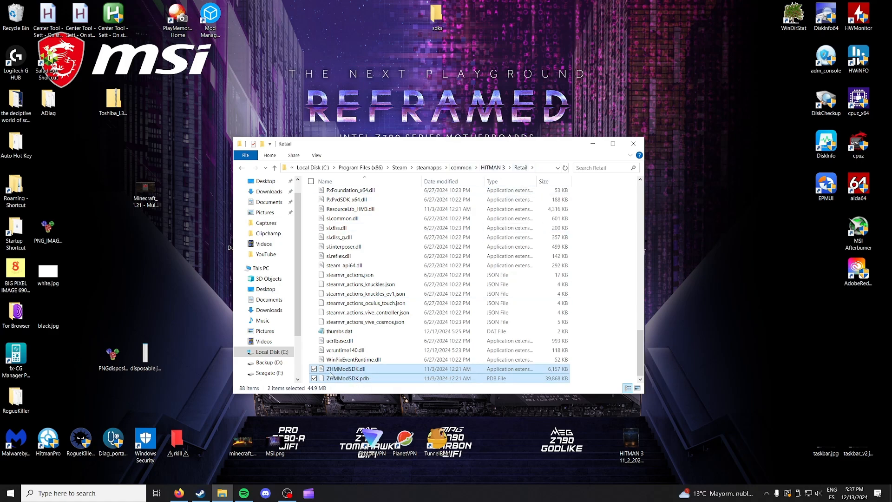
mouse_move(337, 374)
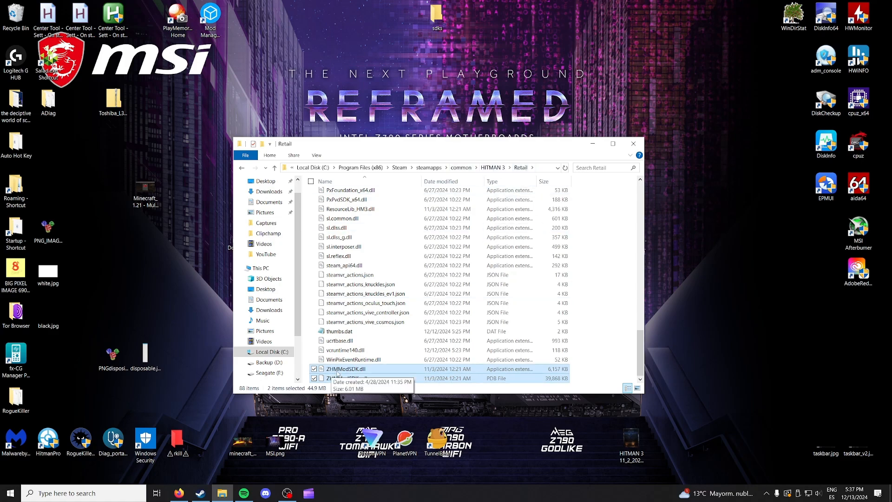
mouse_move(330, 380)
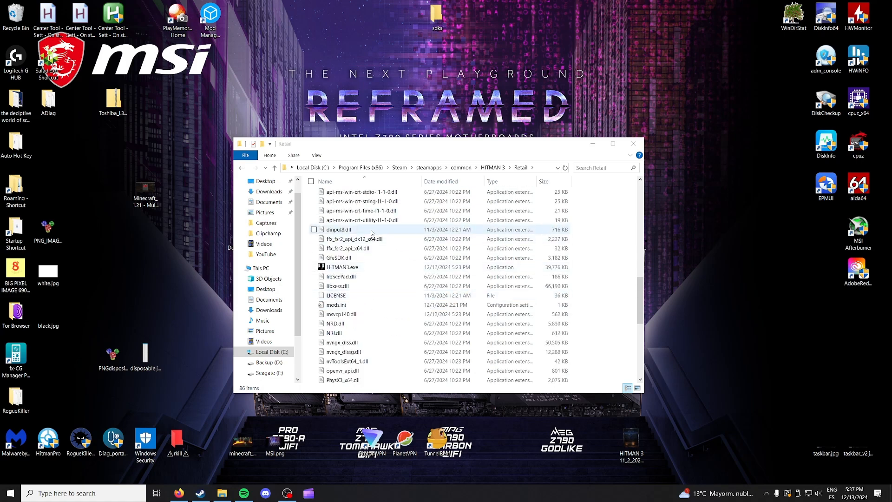
Step: Select dinput8.dll in Retail for moving to the desktop sdks folder
left_click(338, 229)
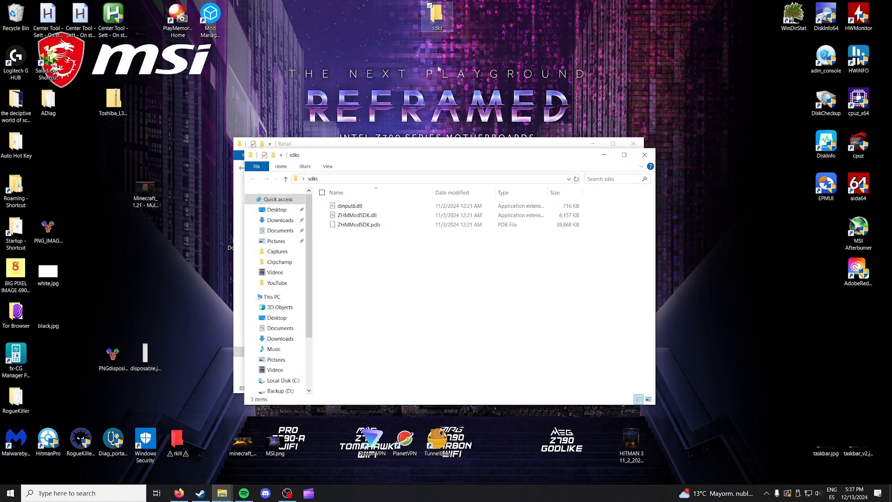
mouse_move(623, 196)
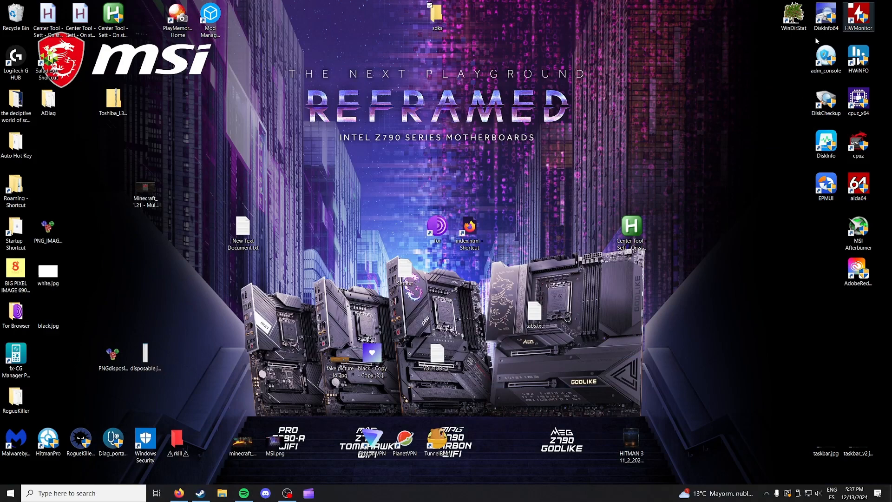
Step: Launch Hitman World of Assassination and accept the title screen prompt to connect online
double_click(630, 439)
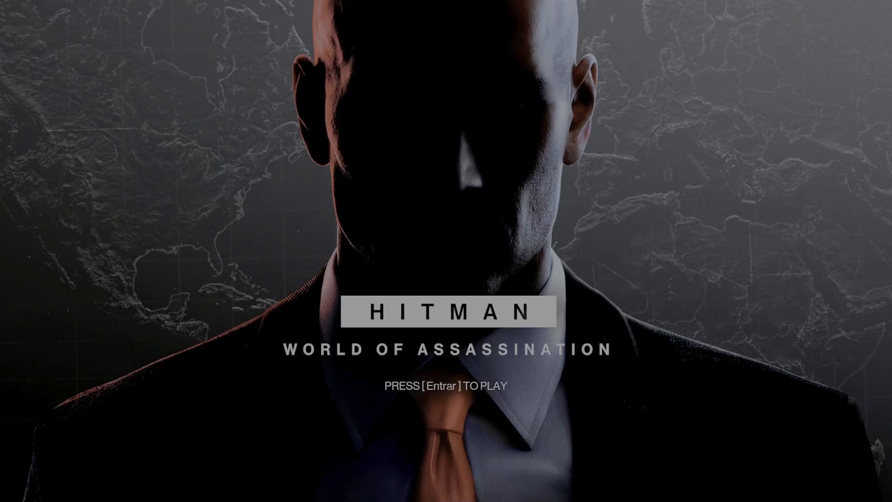
key("enter")
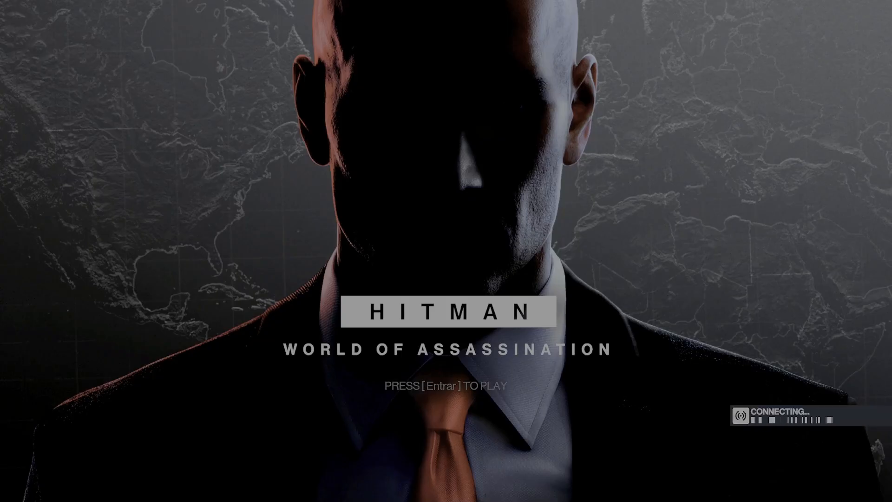
key("enter")
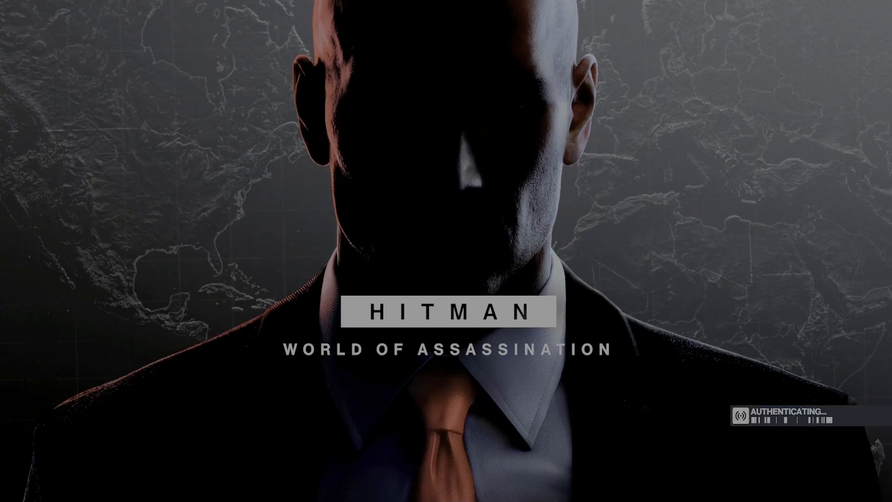